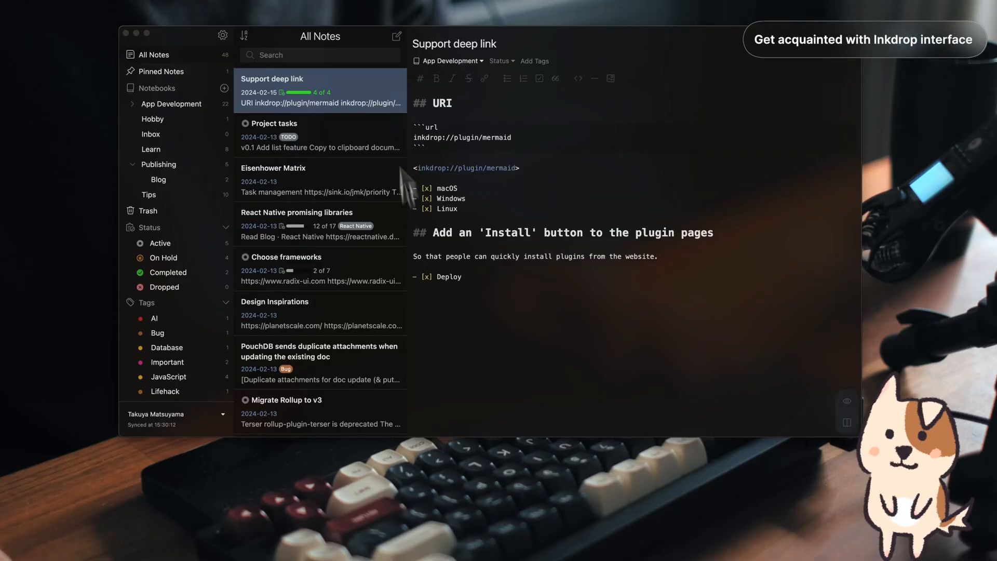
mouse_move(363, 61)
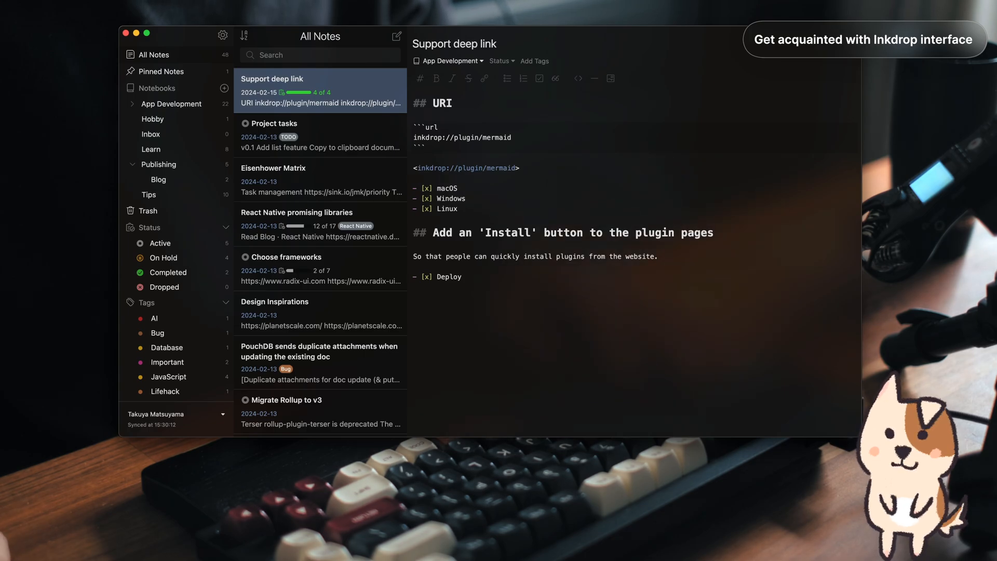
mouse_move(373, 69)
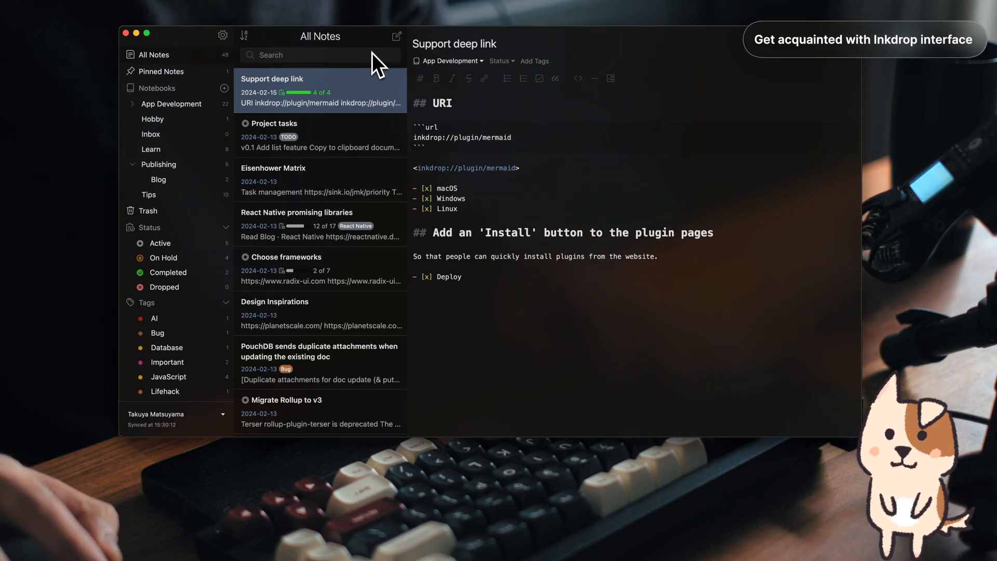
mouse_move(202, 76)
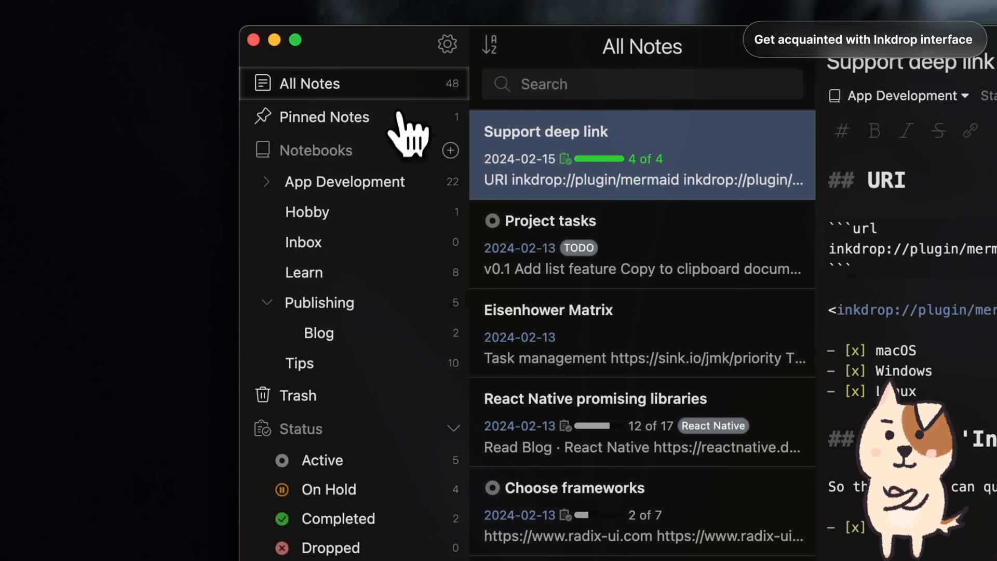
Select the empty Inbox notebook and create a new untitled note with Cmd+N.
click(344, 181)
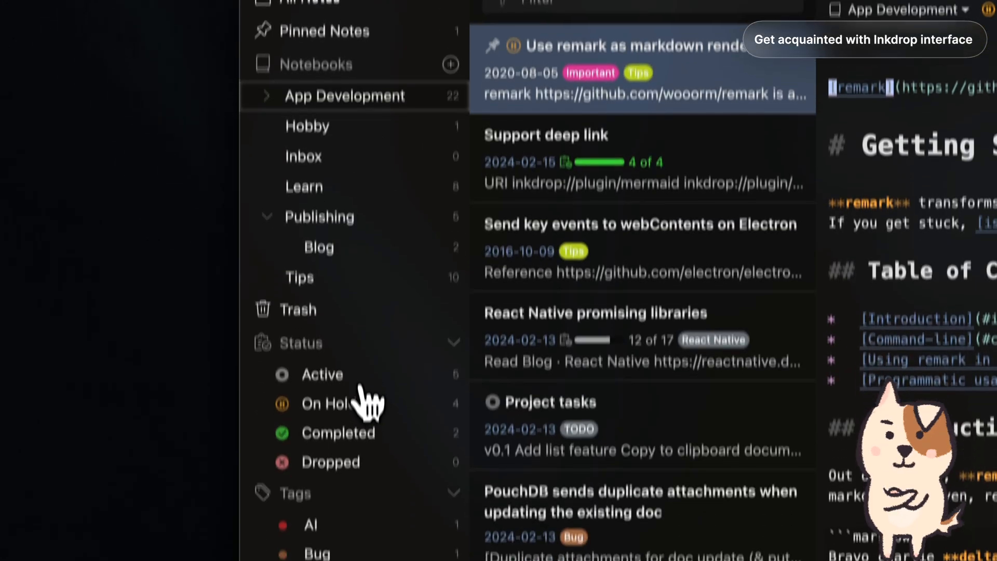
click(310, 474)
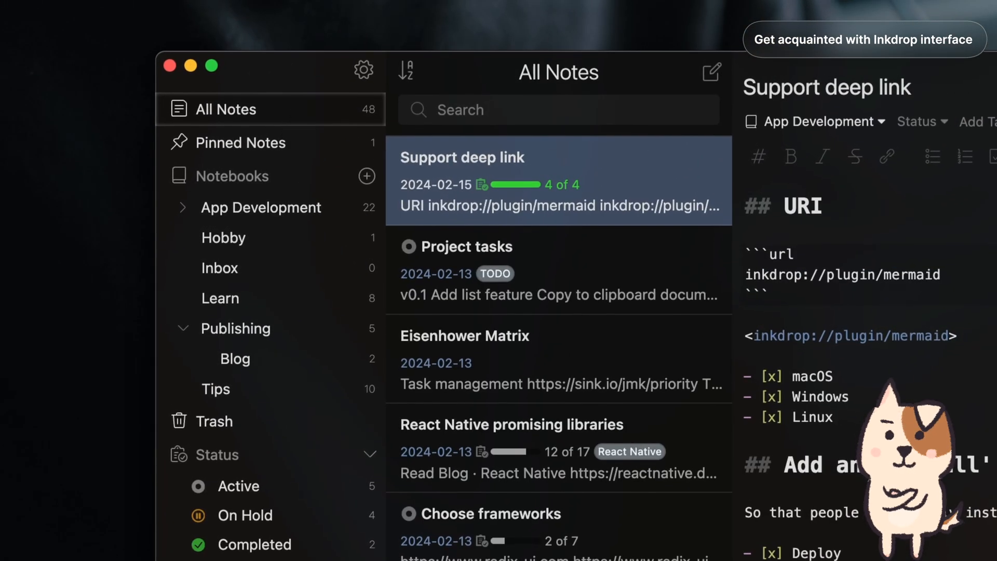
mouse_move(675, 197)
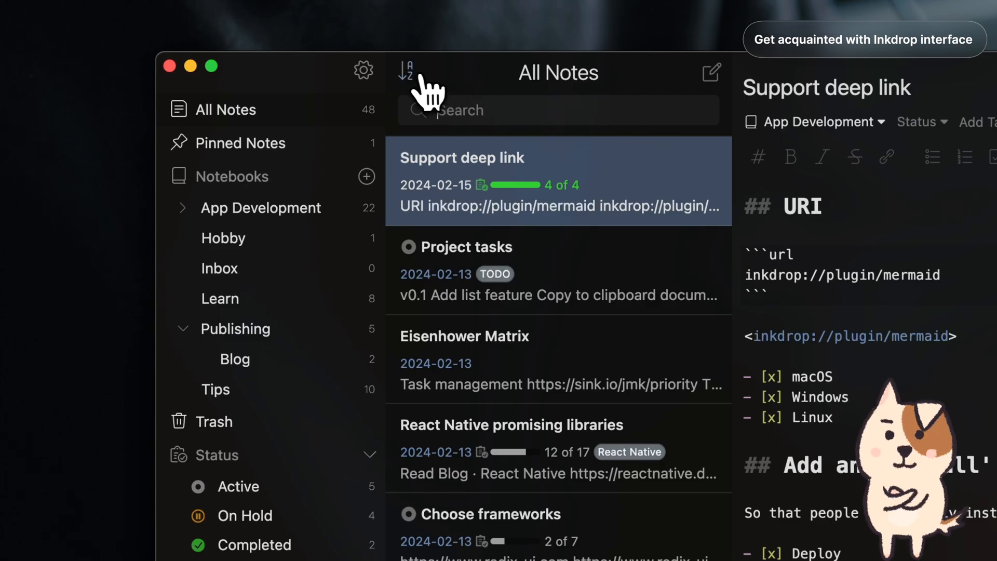
click(408, 73)
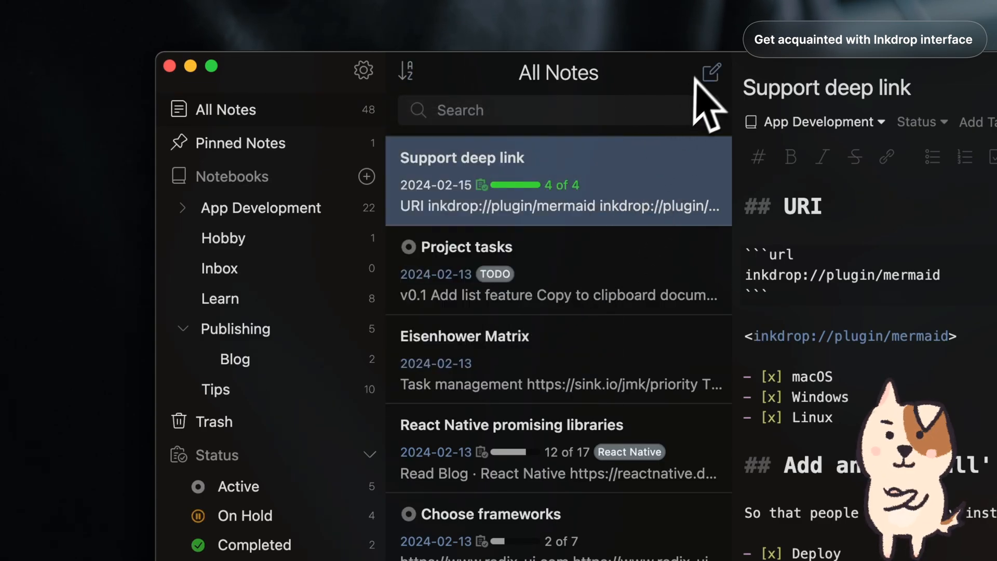
mouse_move(713, 73)
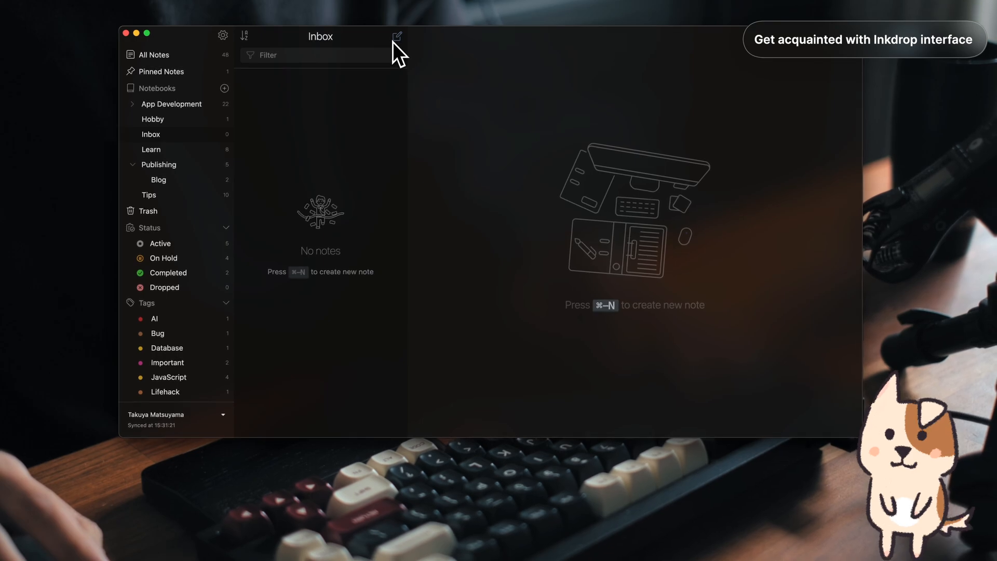
mouse_move(399, 35)
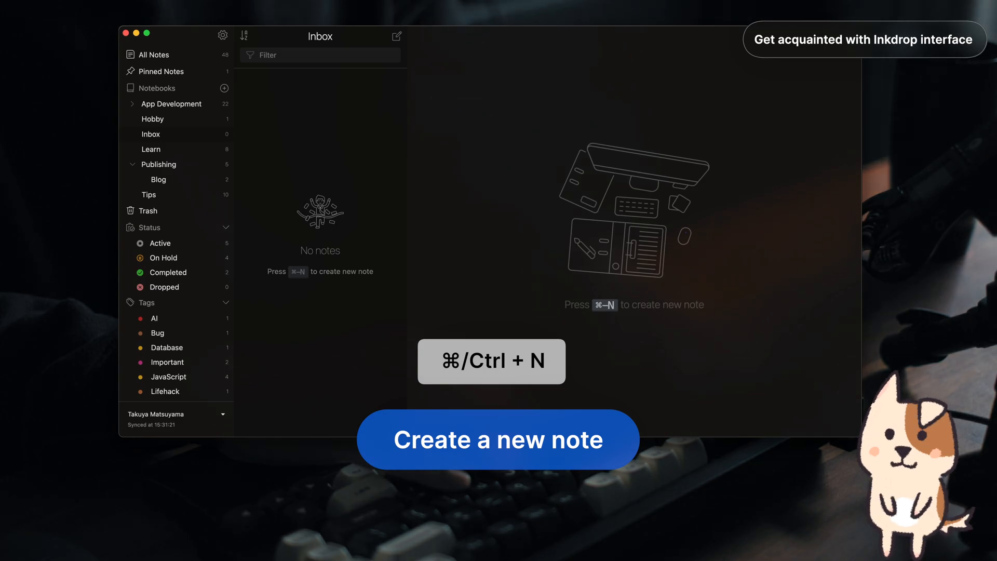
key(cmd+n)
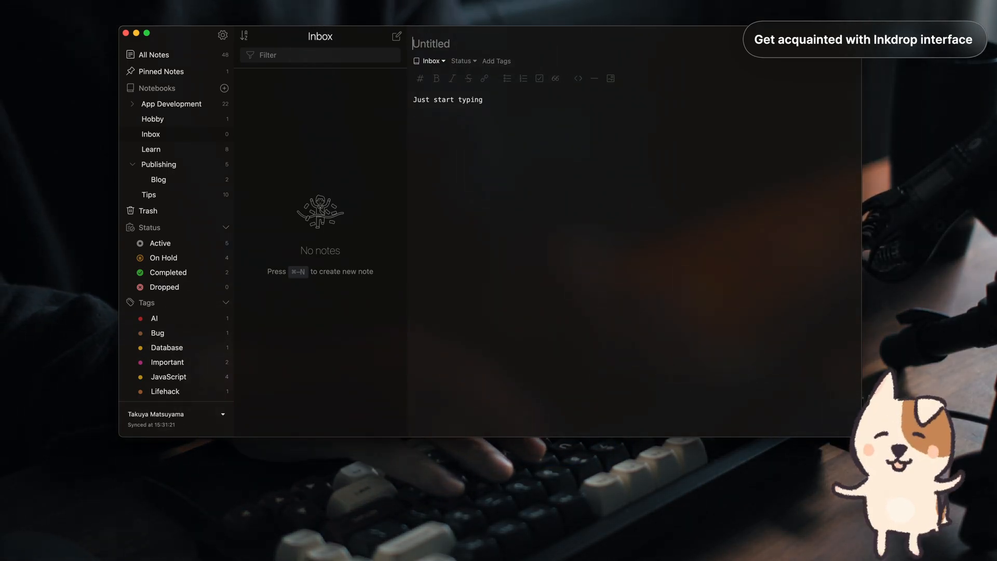
Enter 'Use Markdown to take notes' as the title and attach the Markdown and Tips tags.
text(Use Markdown)
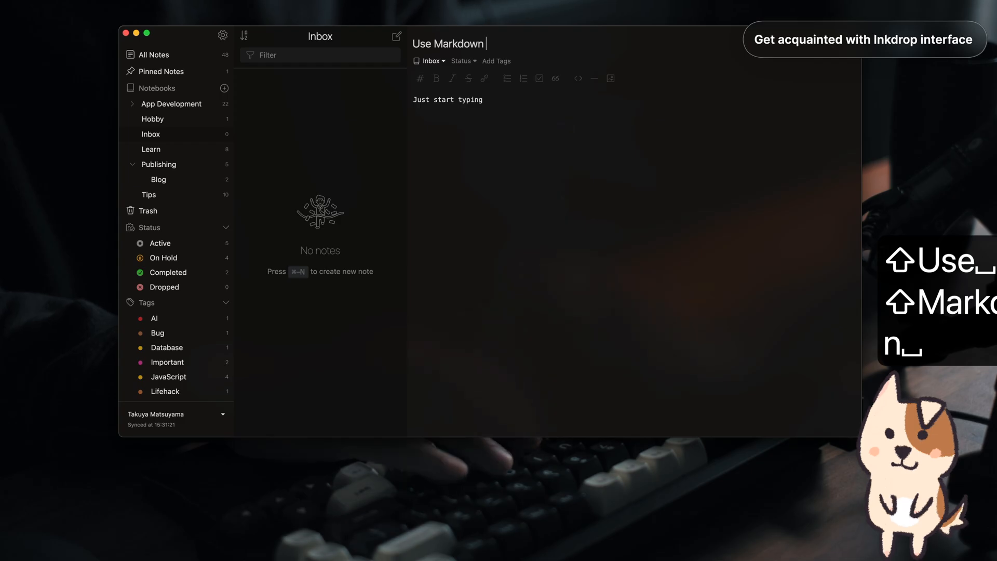
text(to take notes)
click(498, 61)
text(tip)
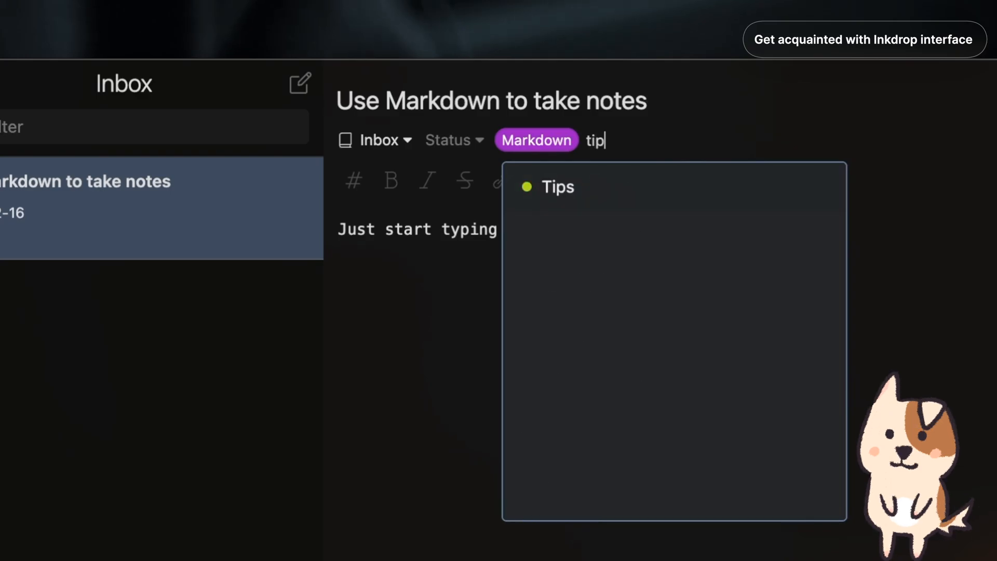
click(557, 187)
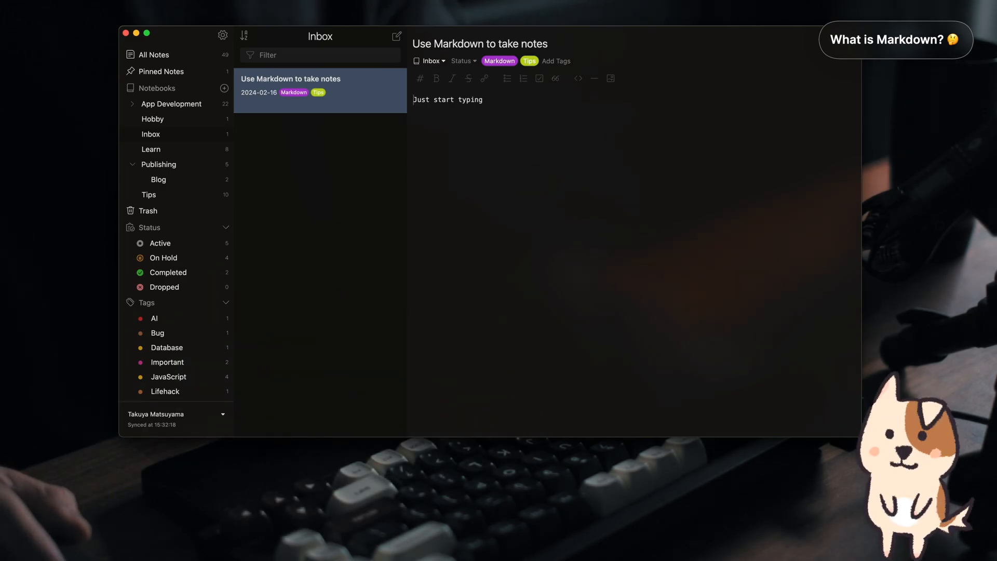
mouse_move(378, 108)
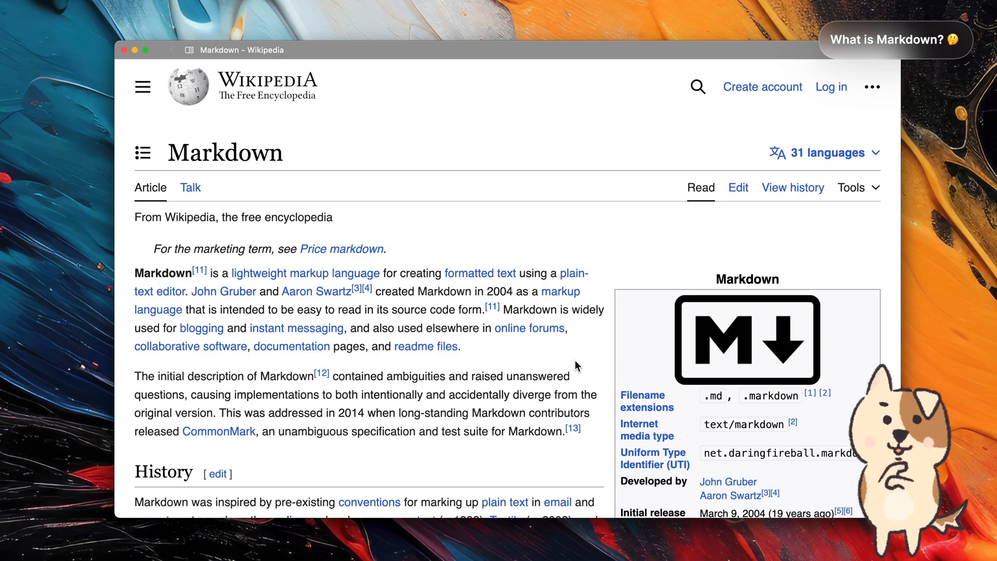
Scroll the Wikipedia Markdown article down to its syntax examples table.
scroll(down, 3)
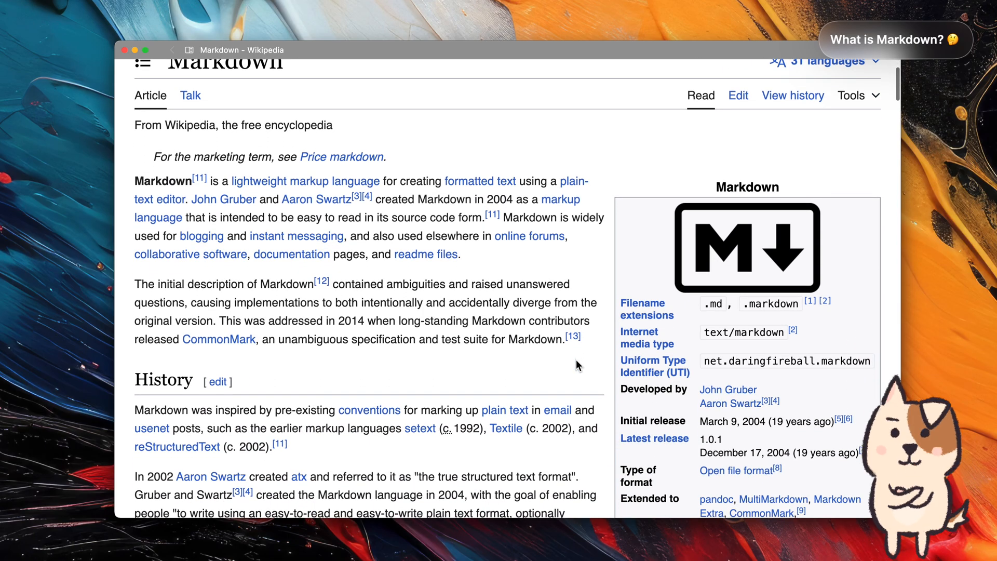
scroll(down, 3)
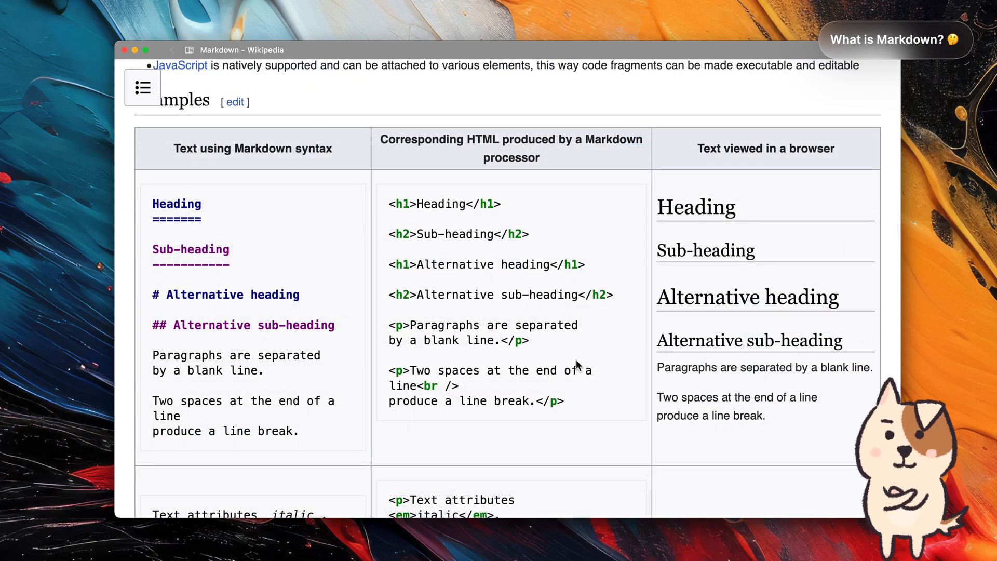
scroll(down, 3)
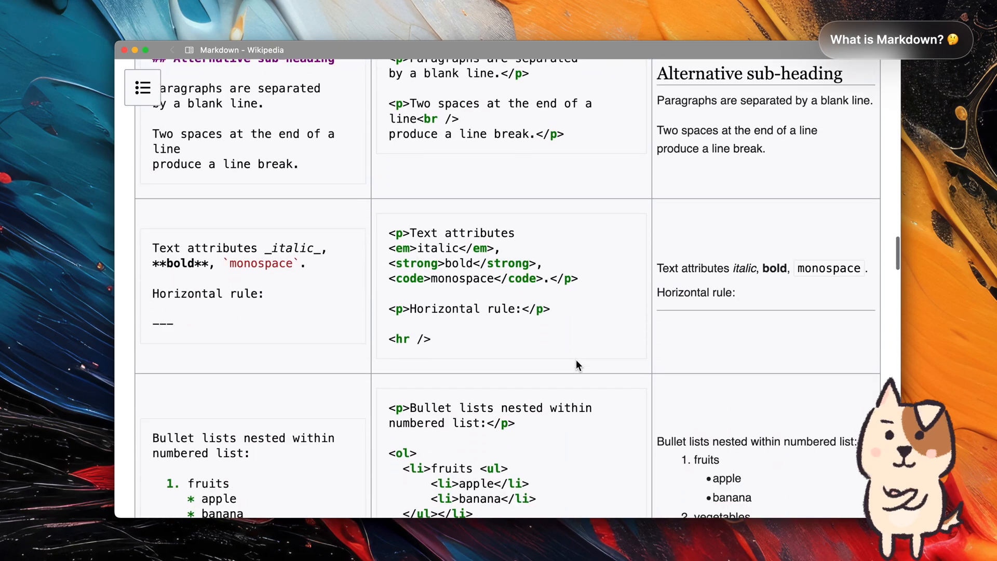
scroll(down, 3)
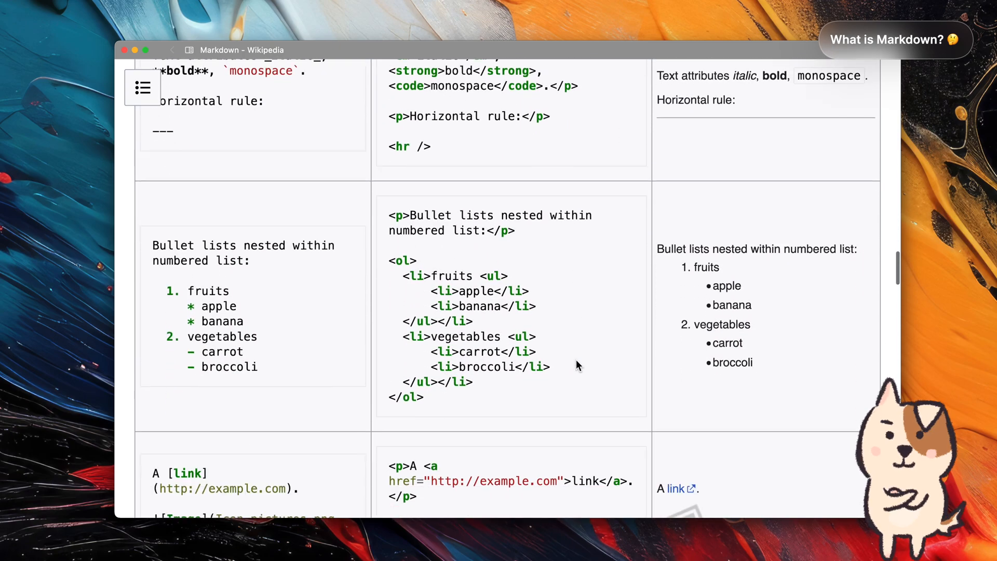
scroll(down, 3)
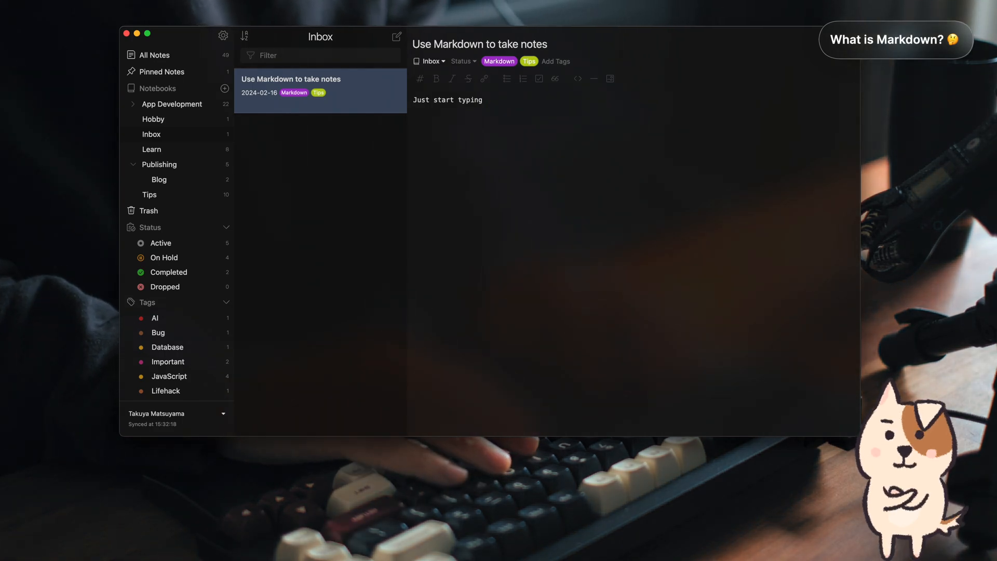
Write a '## Section title' heading and a paragraph with *italic*, **bold** and ~~strikethrough~~ text.
text(## Section title)
text(Markdown is a plain te)
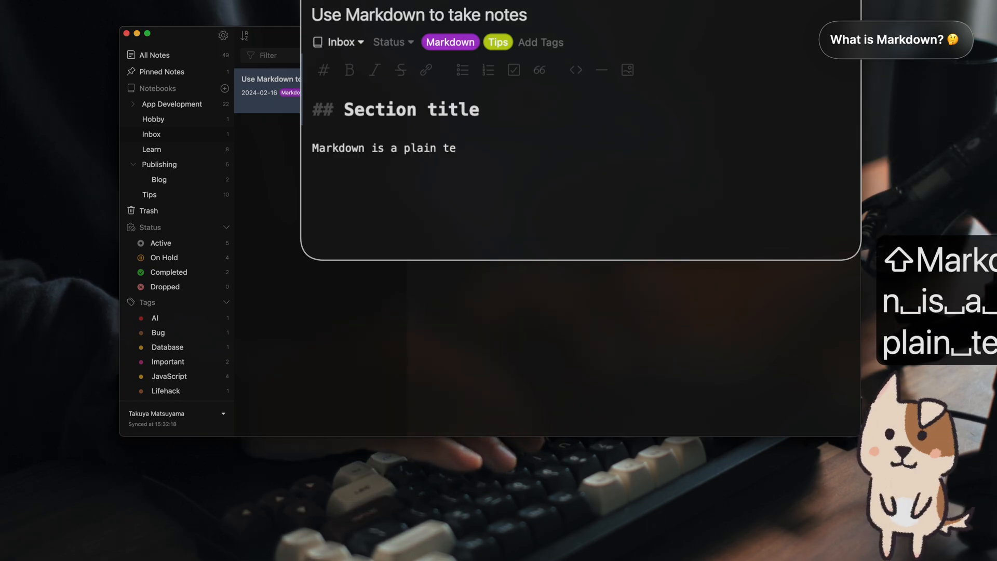
text(xt format.)
text(You can make text)
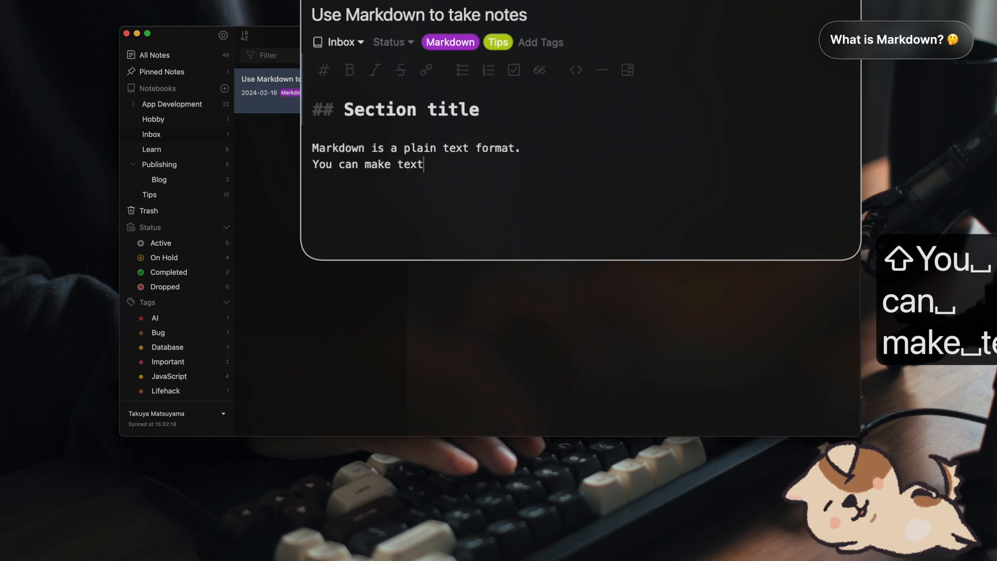
text(*italic*)
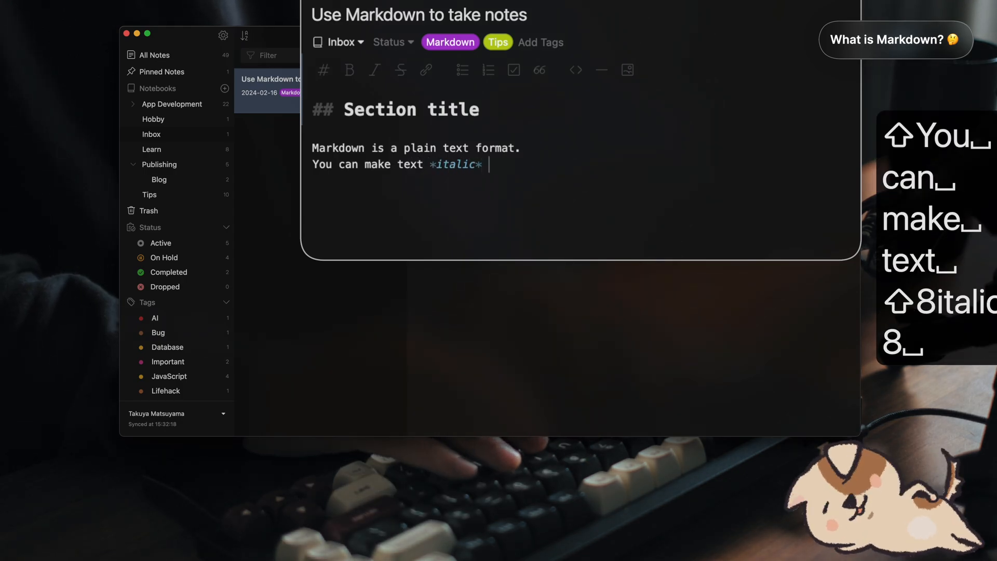
text(and **bold** like so.)
text(You can)
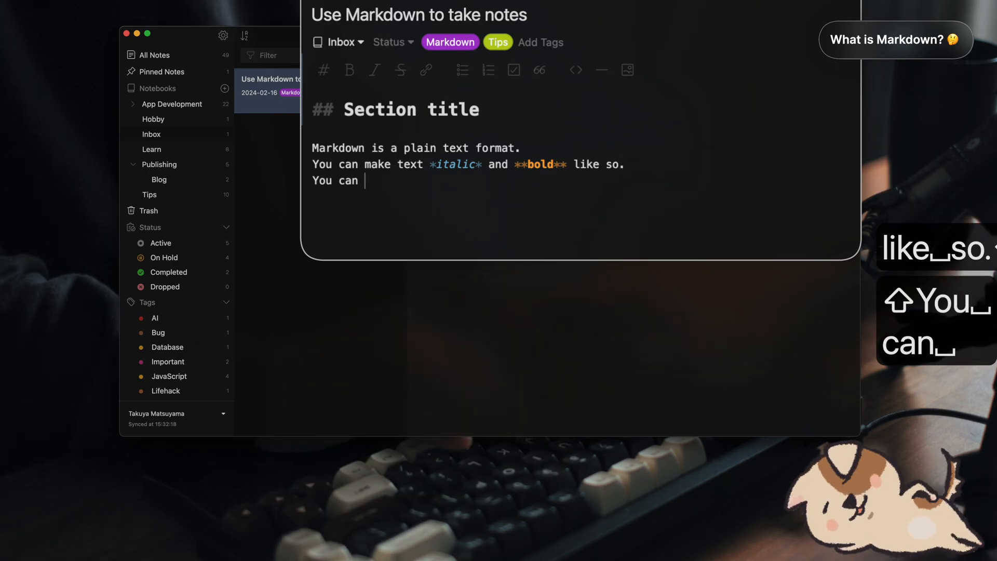
text(also ~~striket)
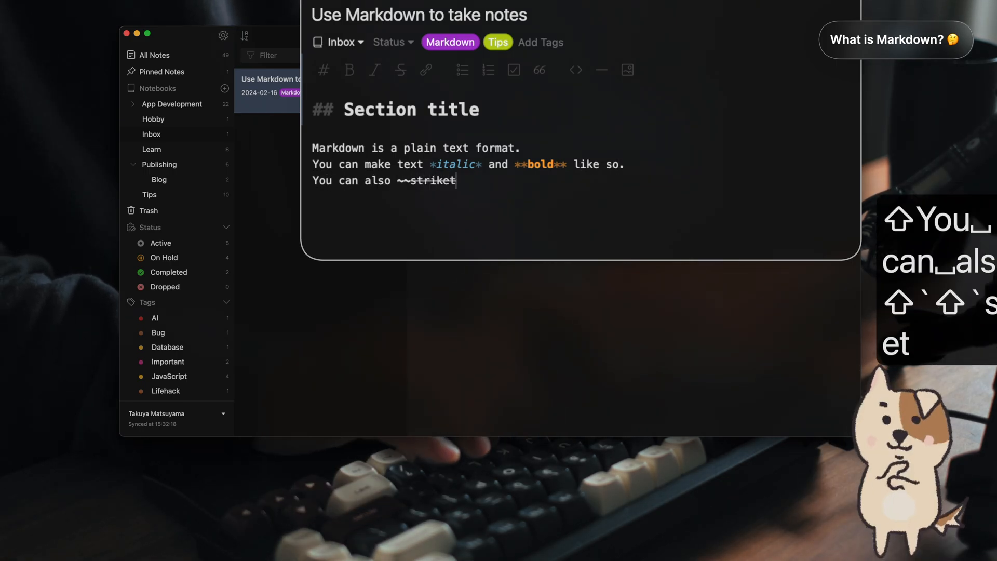
text(hrough~~)
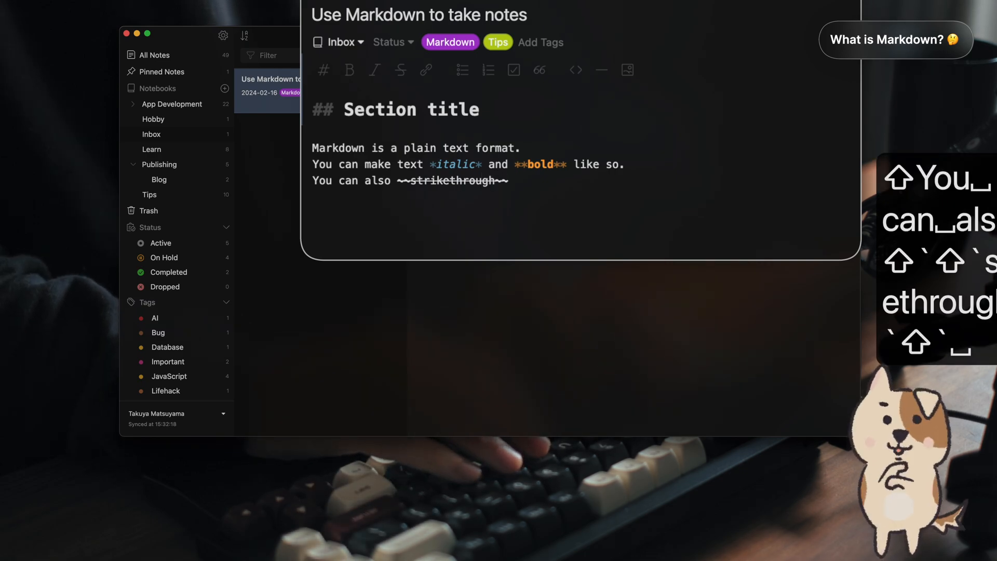
text(text with two tile)
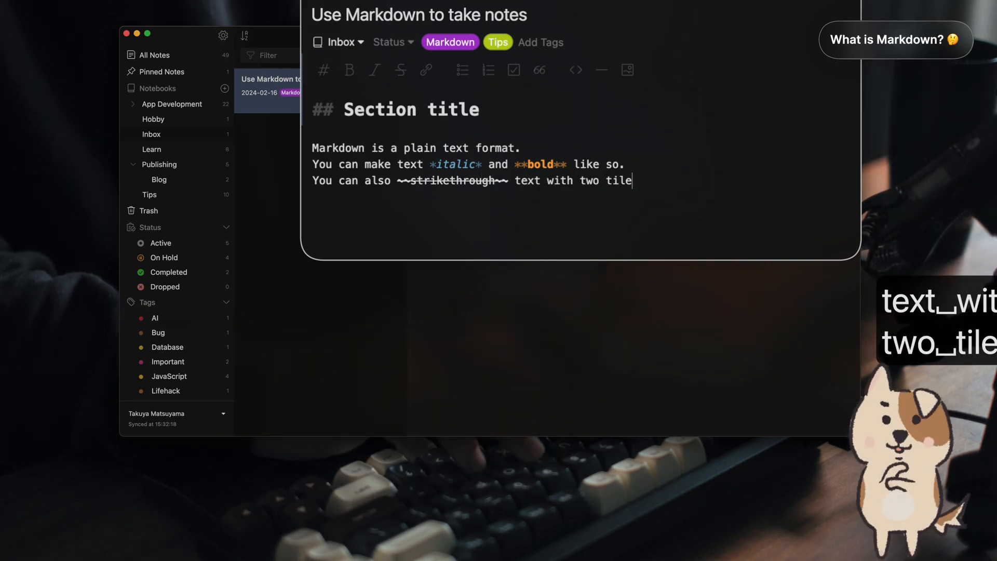
text(des.)
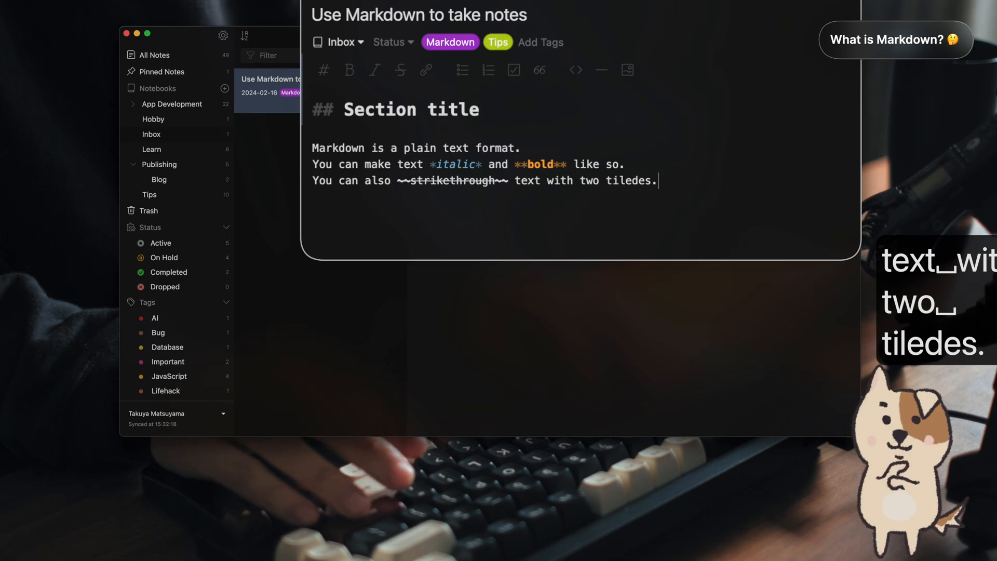
key(Enter)
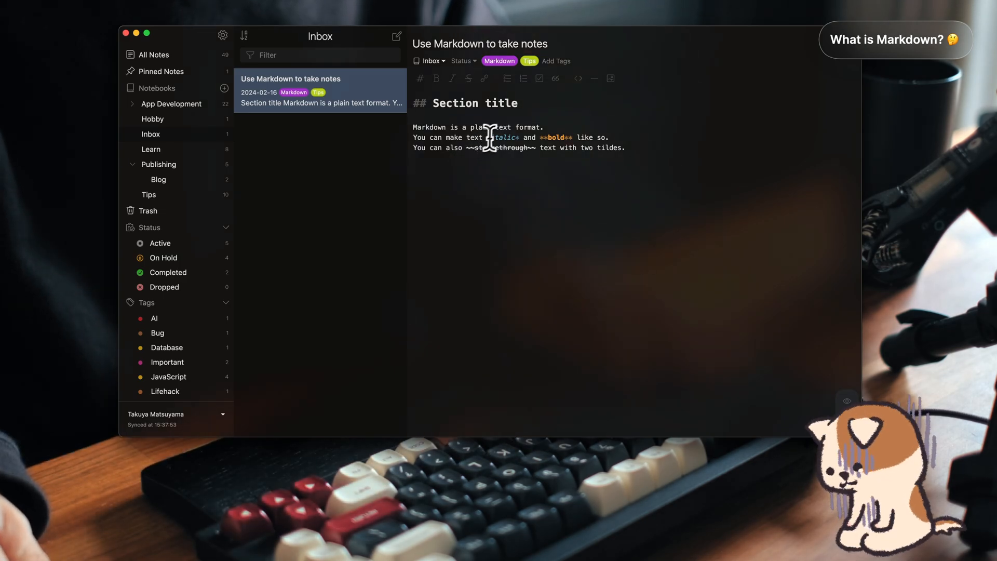
mouse_move(532, 192)
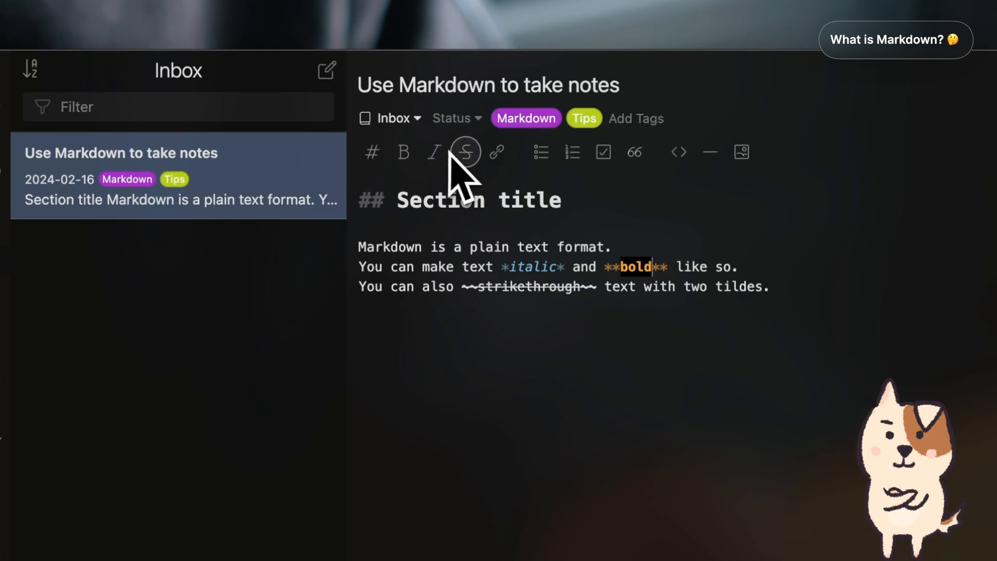
mouse_move(498, 152)
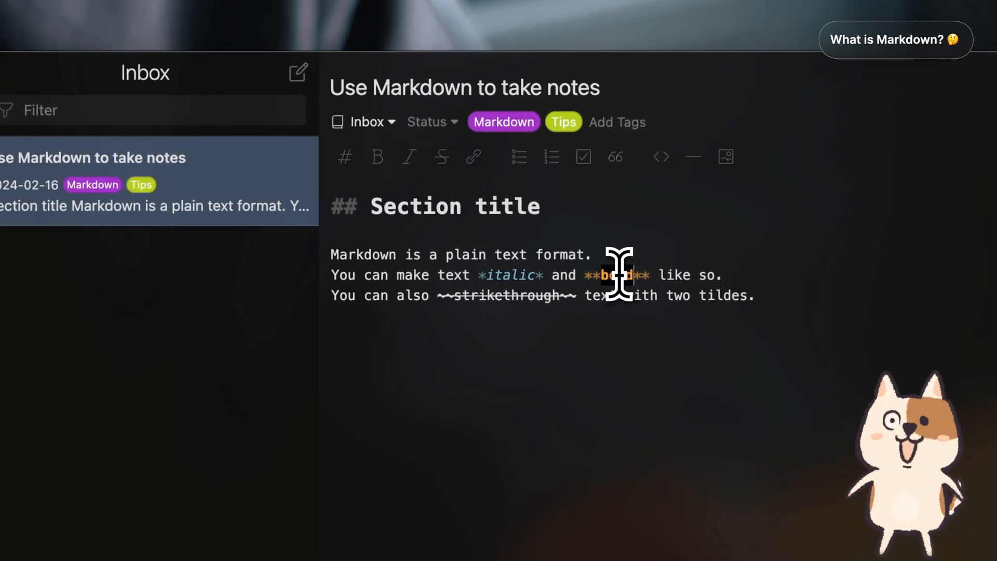
click(376, 157)
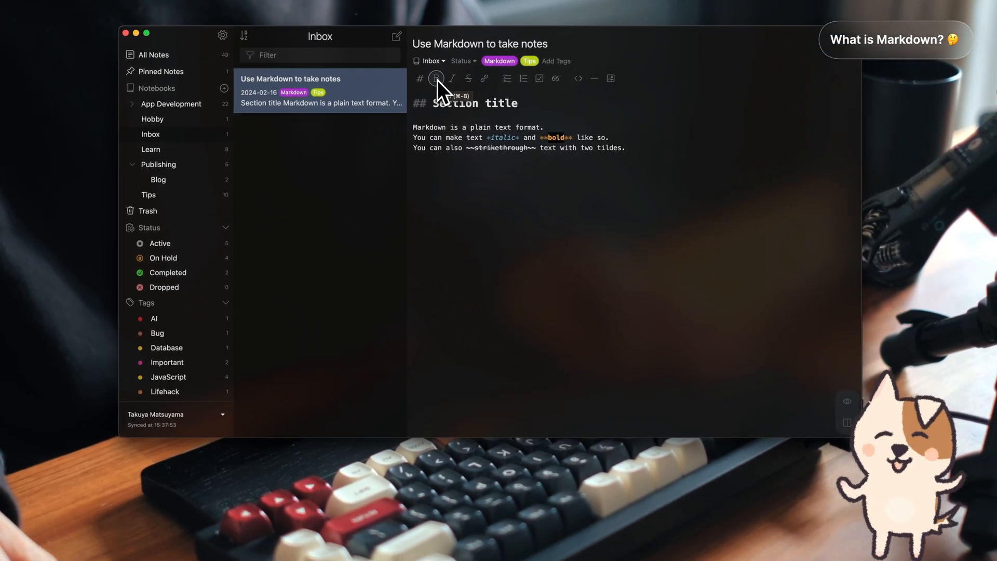
Add a '### List example' subheading followed by three '- List item' bullets.
text(### L)
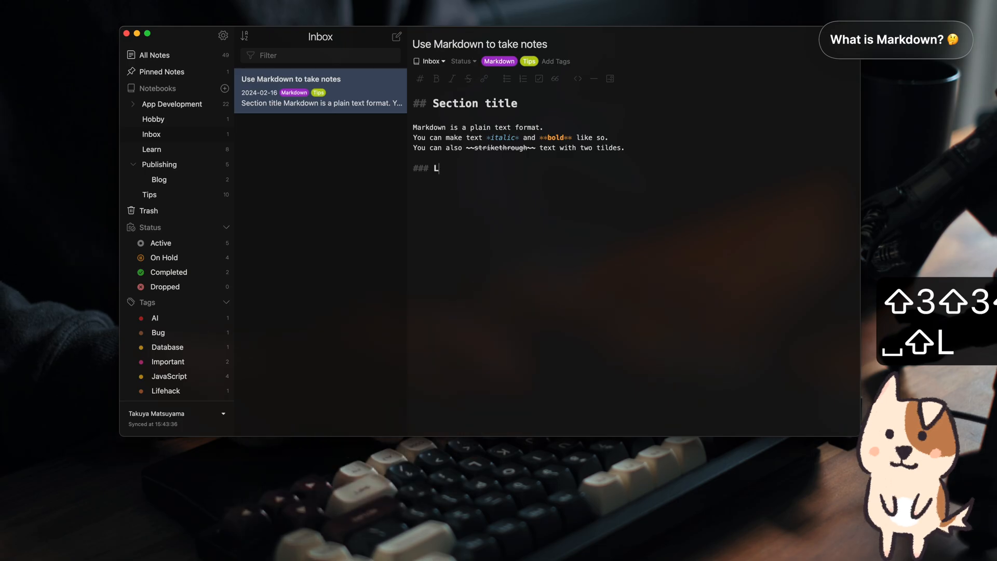
text(ist example)
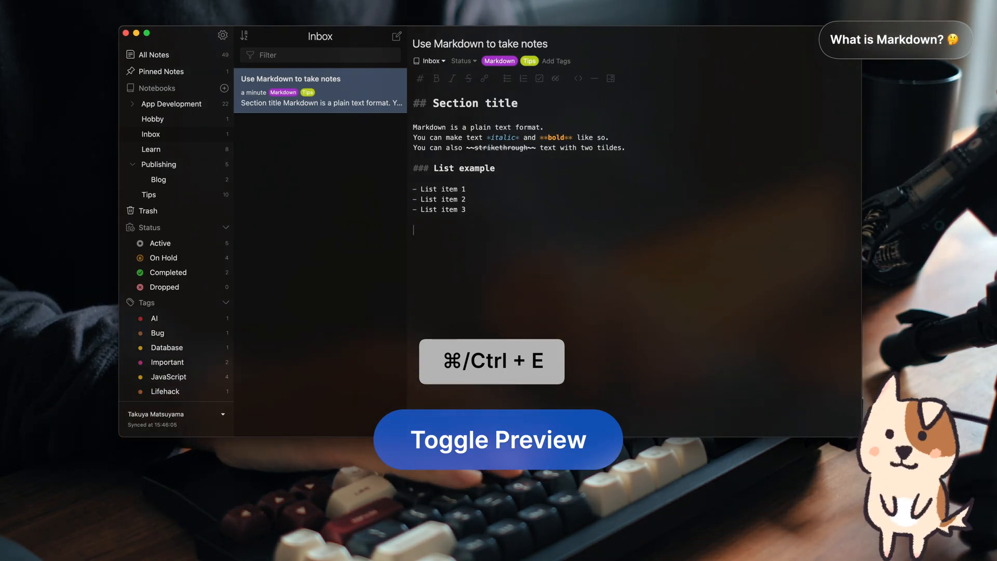
Toggle the rendered Markdown preview of the note with Cmd+E.
key(cmd+e)
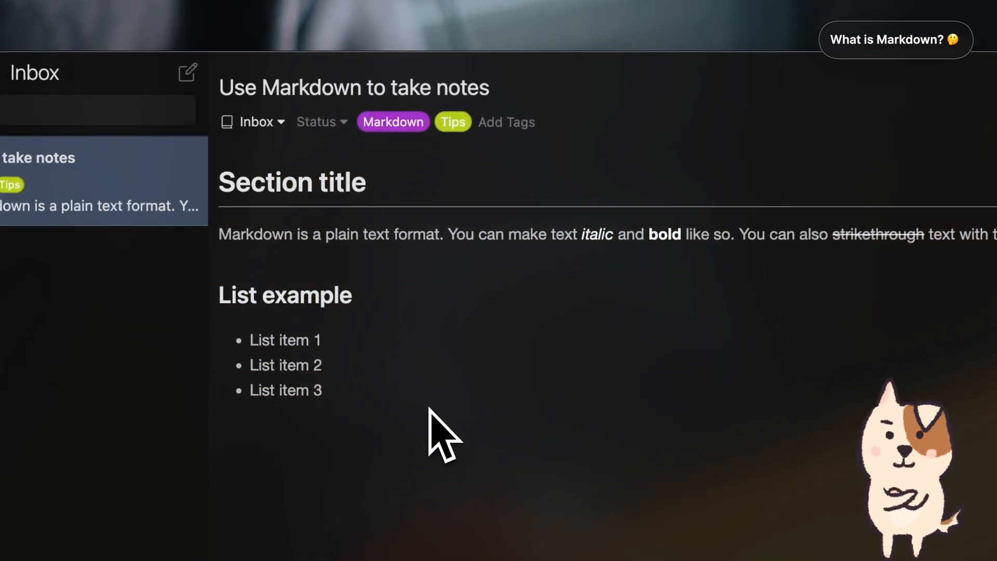
mouse_move(710, 233)
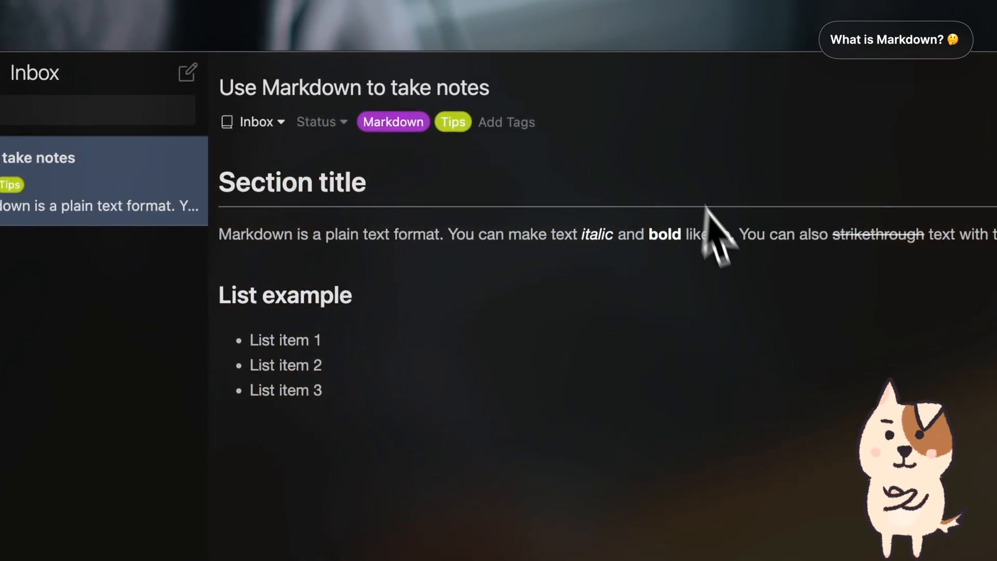